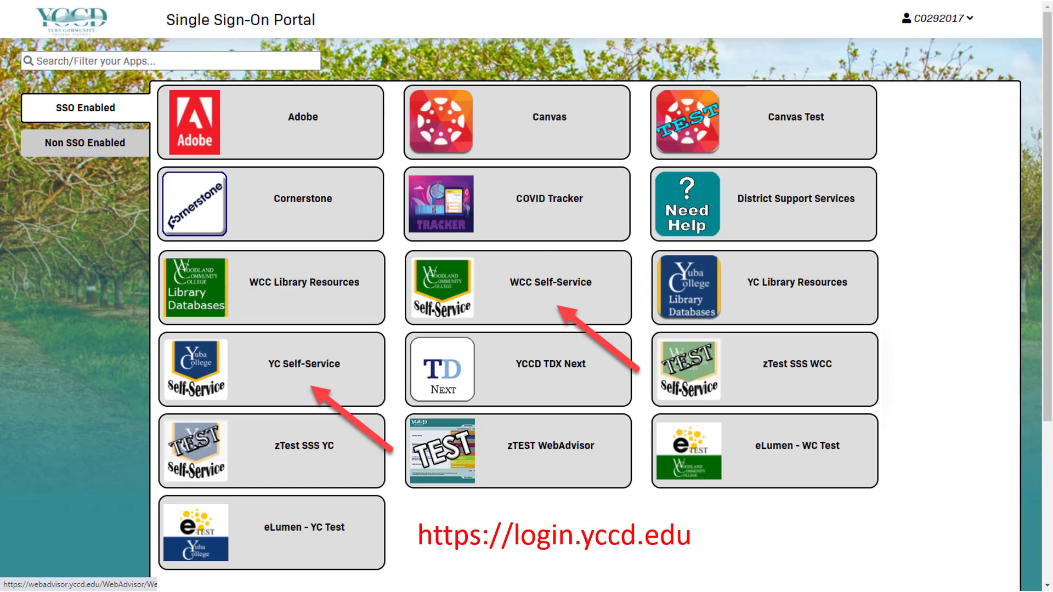
Step: Enter WCC Self-Service from the SSO portal and go to the Faculty self-services area
{"action": "left_click", "coordinate": [304, 364]}
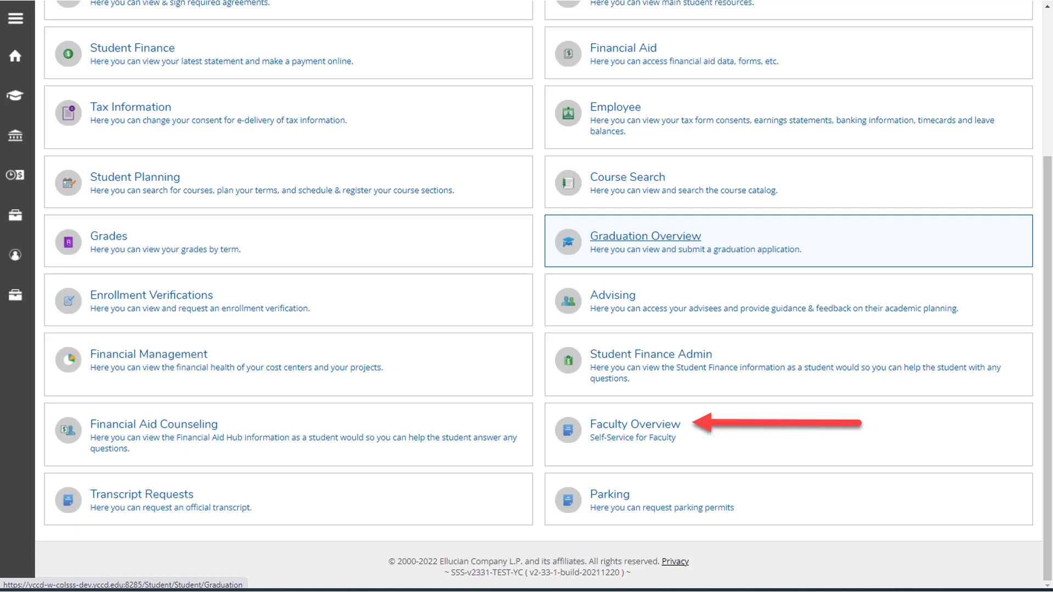
{"action": "left_click", "coordinate": [634, 424]}
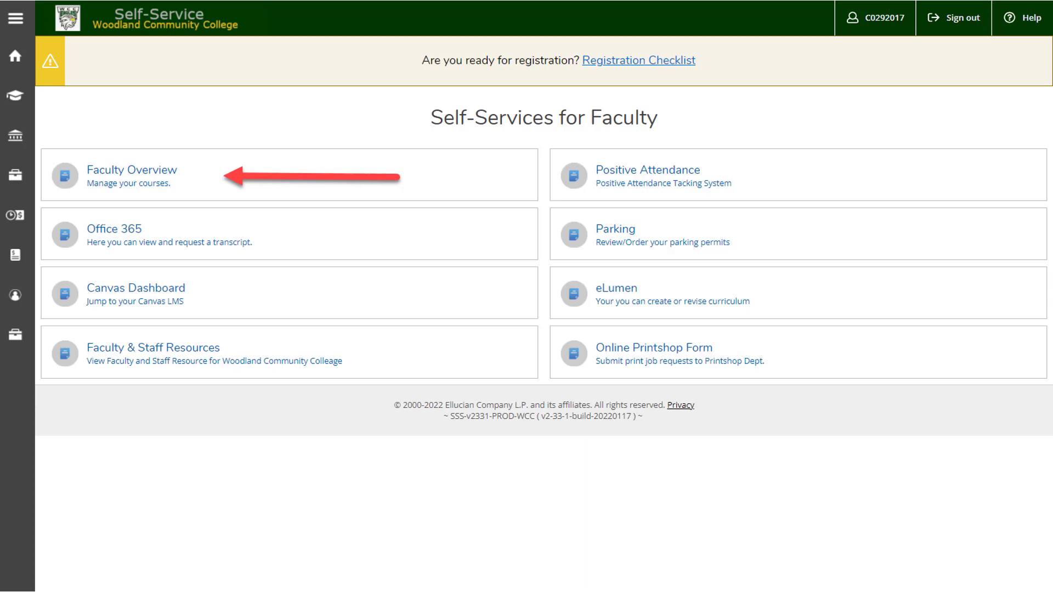
Step: From Faculty Overview, open the Spring 2022 ETHN-15-D9427 Mex Amer Hist section details
{"action": "left_click", "coordinate": [131, 170]}
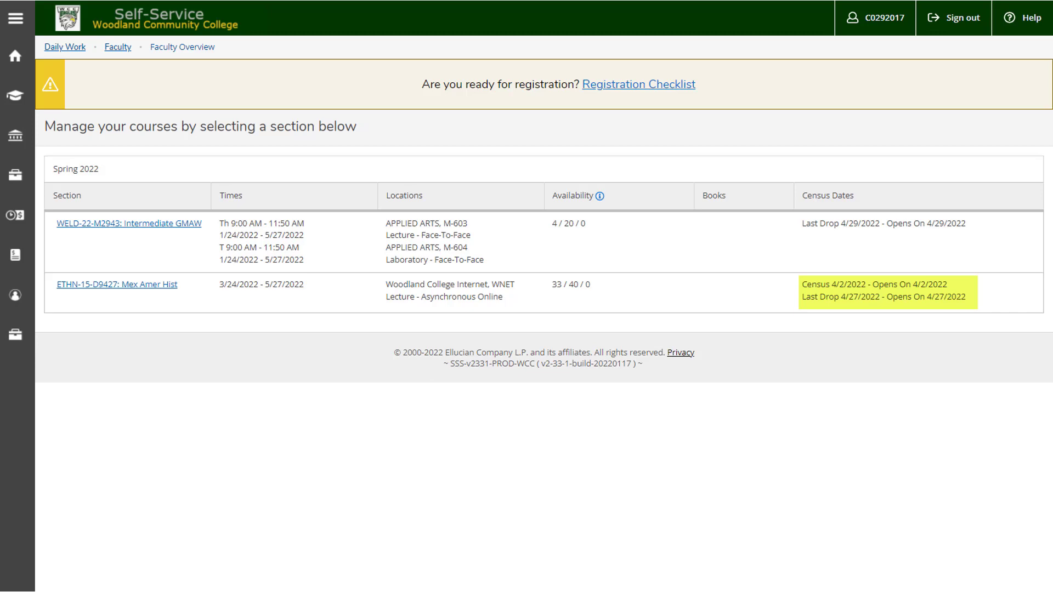
{"action": "left_click", "coordinate": [117, 284]}
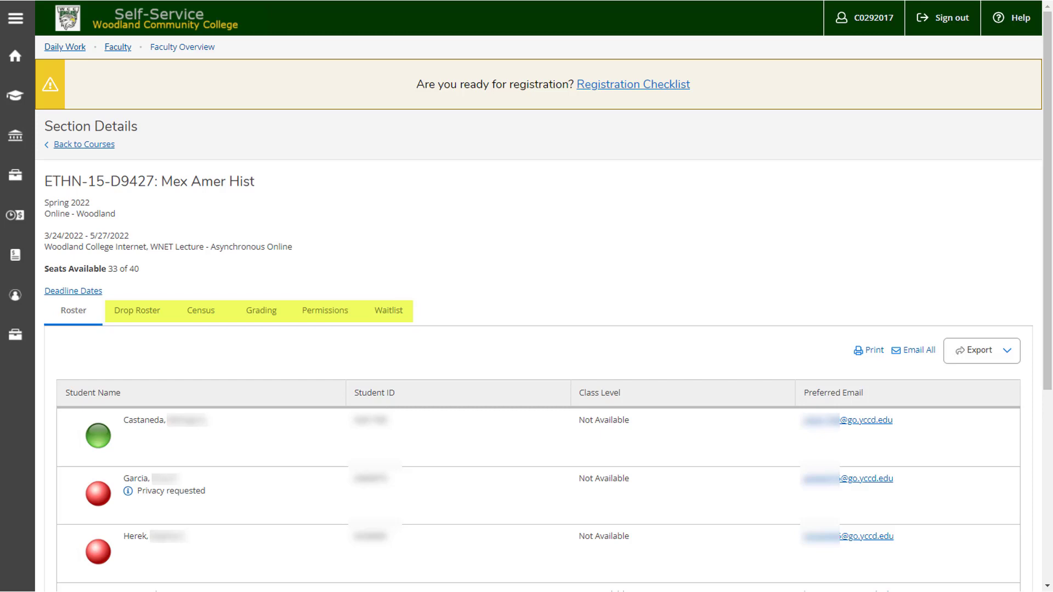
Step: Show the section's Drop Roster, where the first student is marked never attended
{"action": "left_click", "coordinate": [137, 311]}
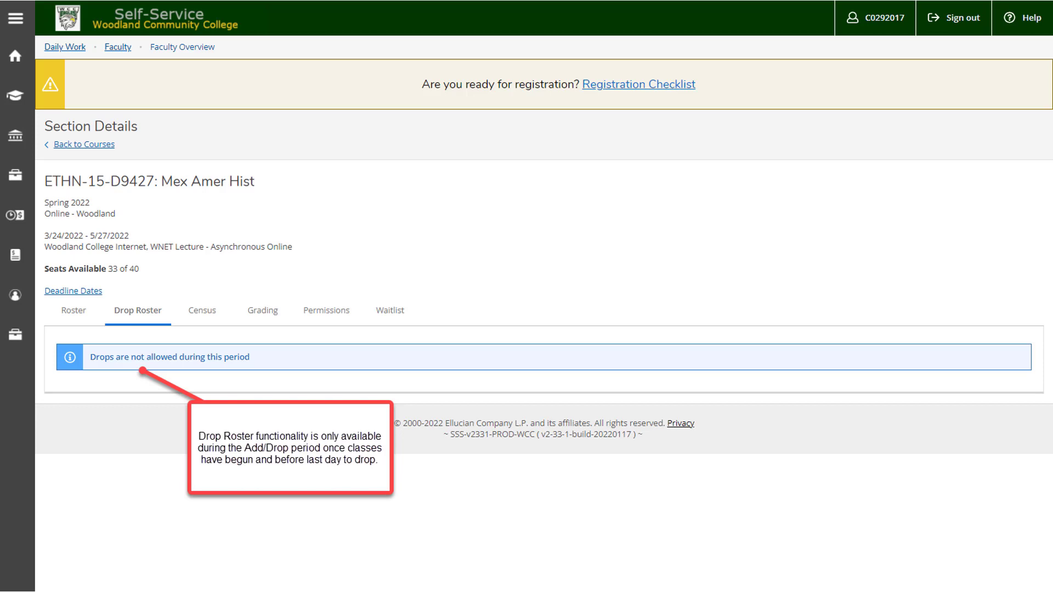
{"action": "left_click", "coordinate": [73, 291]}
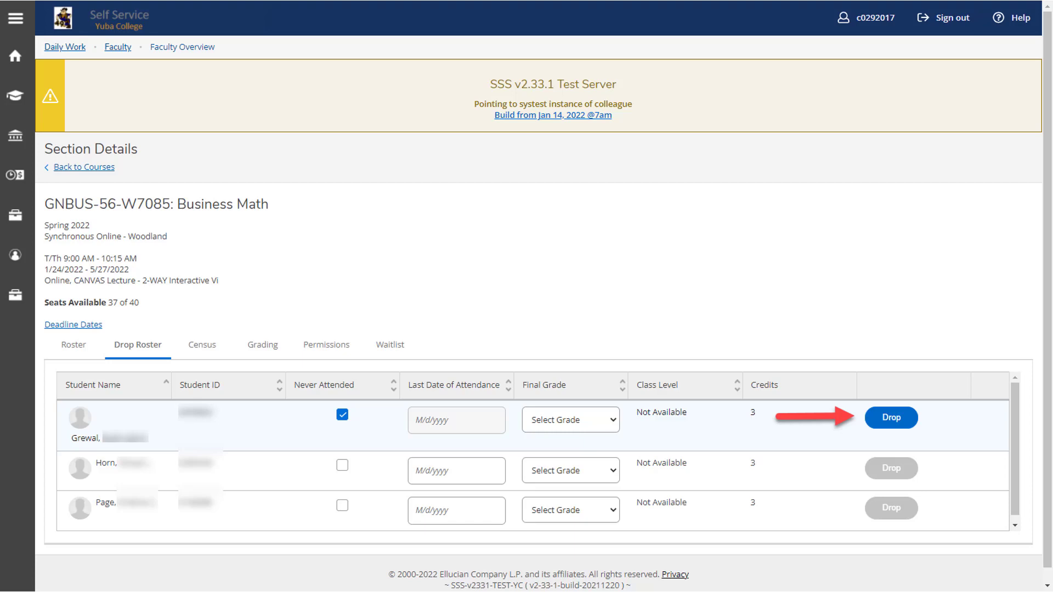
{"action": "left_click", "coordinate": [891, 417]}
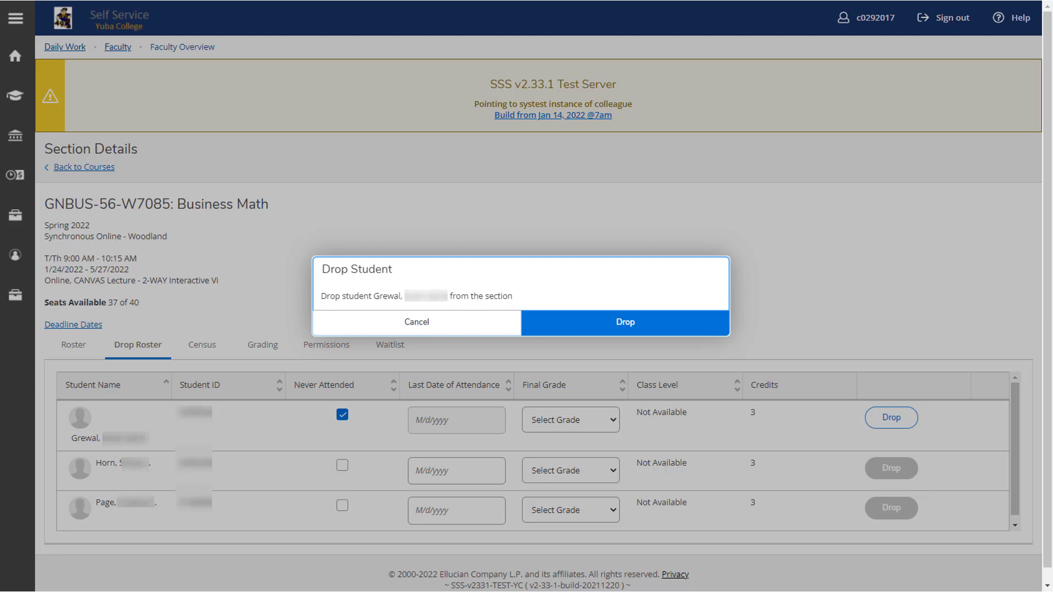
{"action": "left_click", "coordinate": [624, 323]}
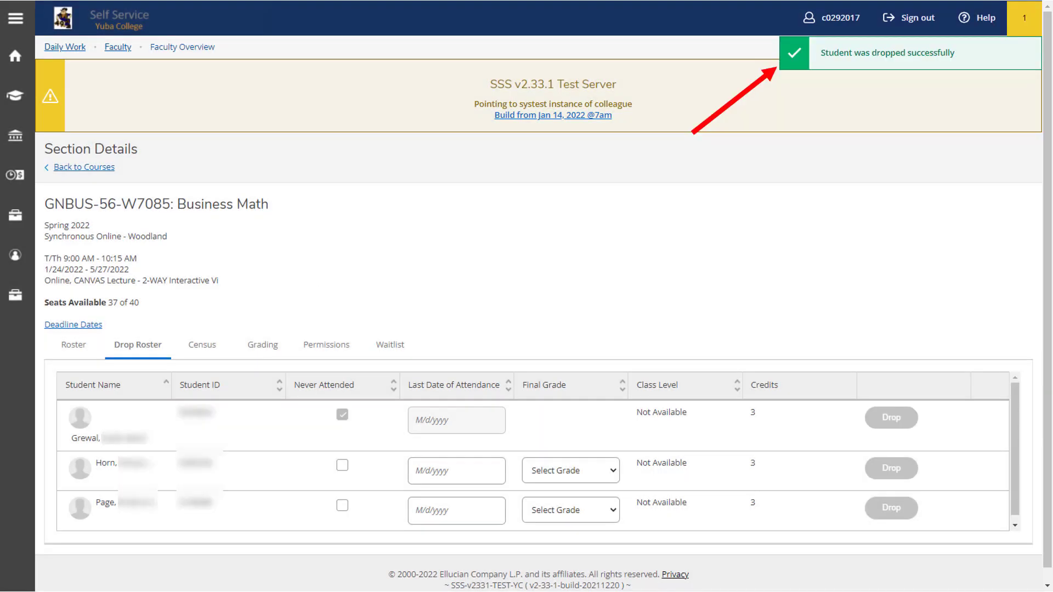